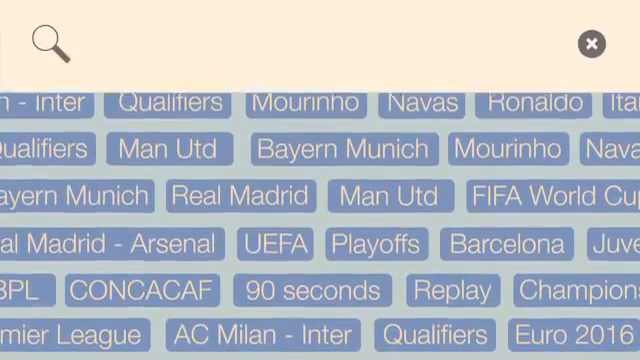
pyautogui.write('AC Milan')
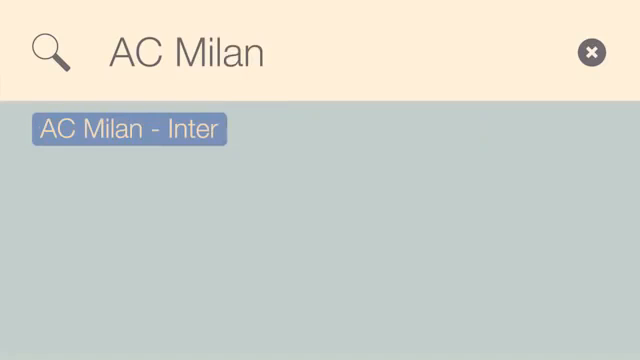